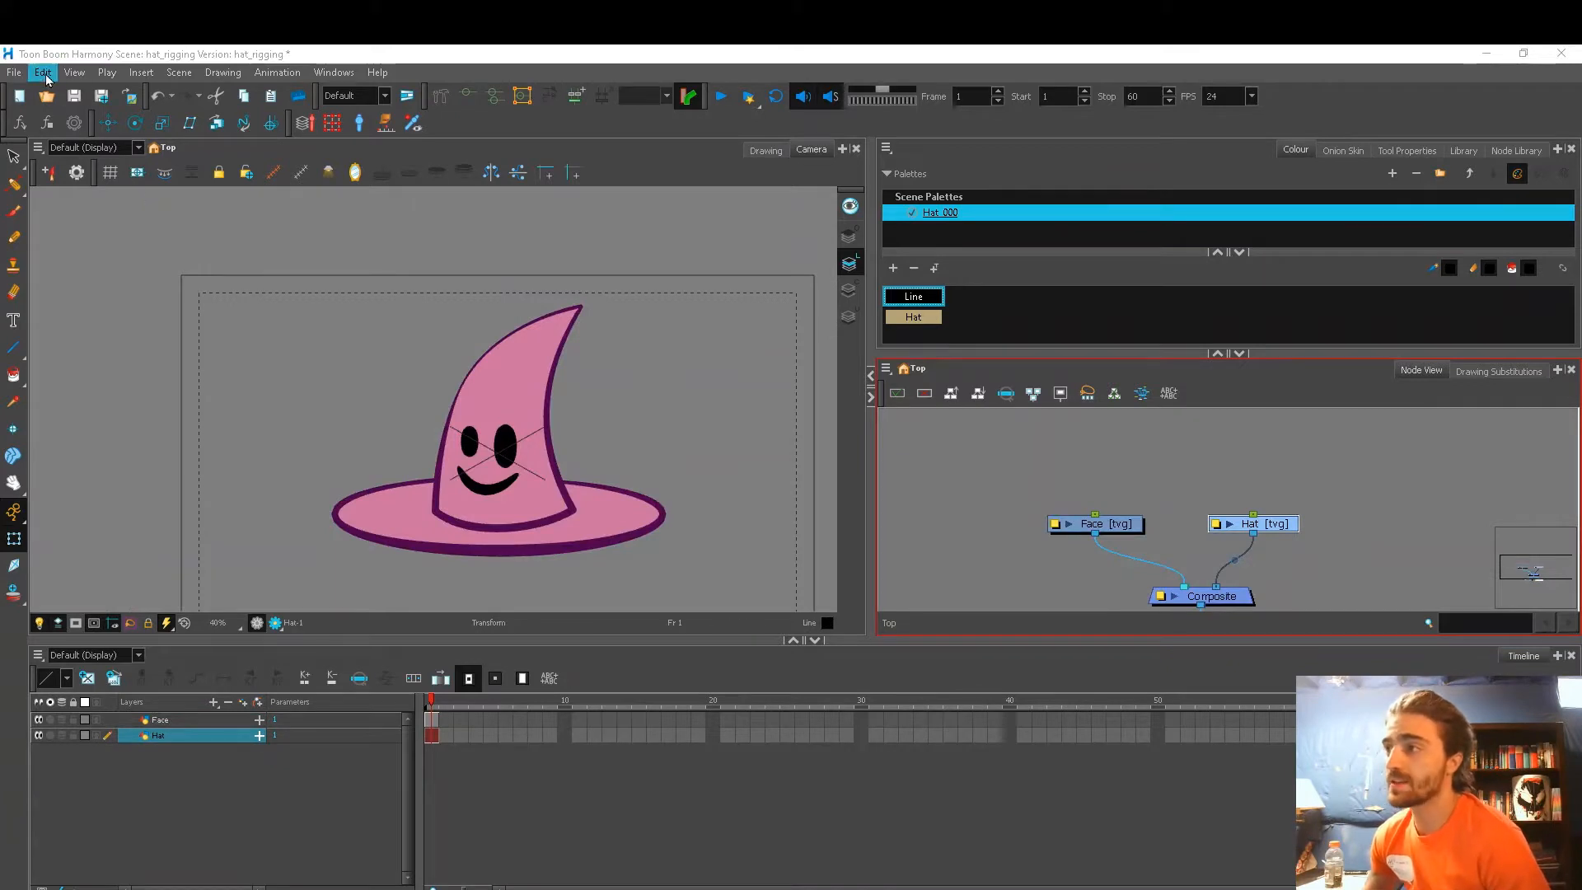
- Review the advanced application preferences, then close the Preferences dialog
{"action": "left_click", "coordinate": [42, 72]}
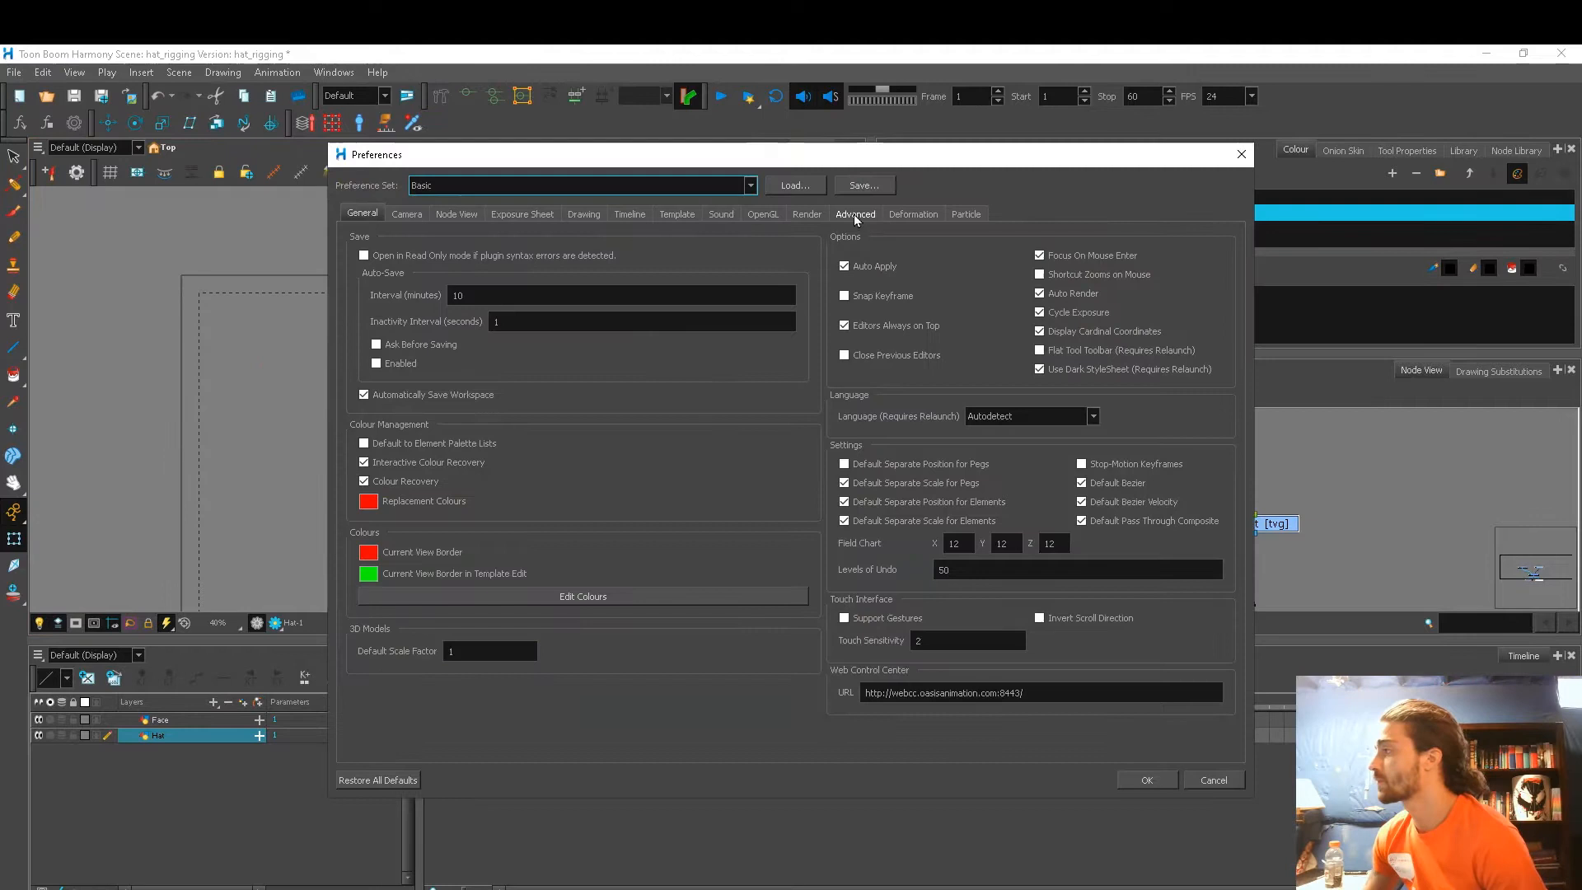
{"action": "left_click", "coordinate": [855, 212]}
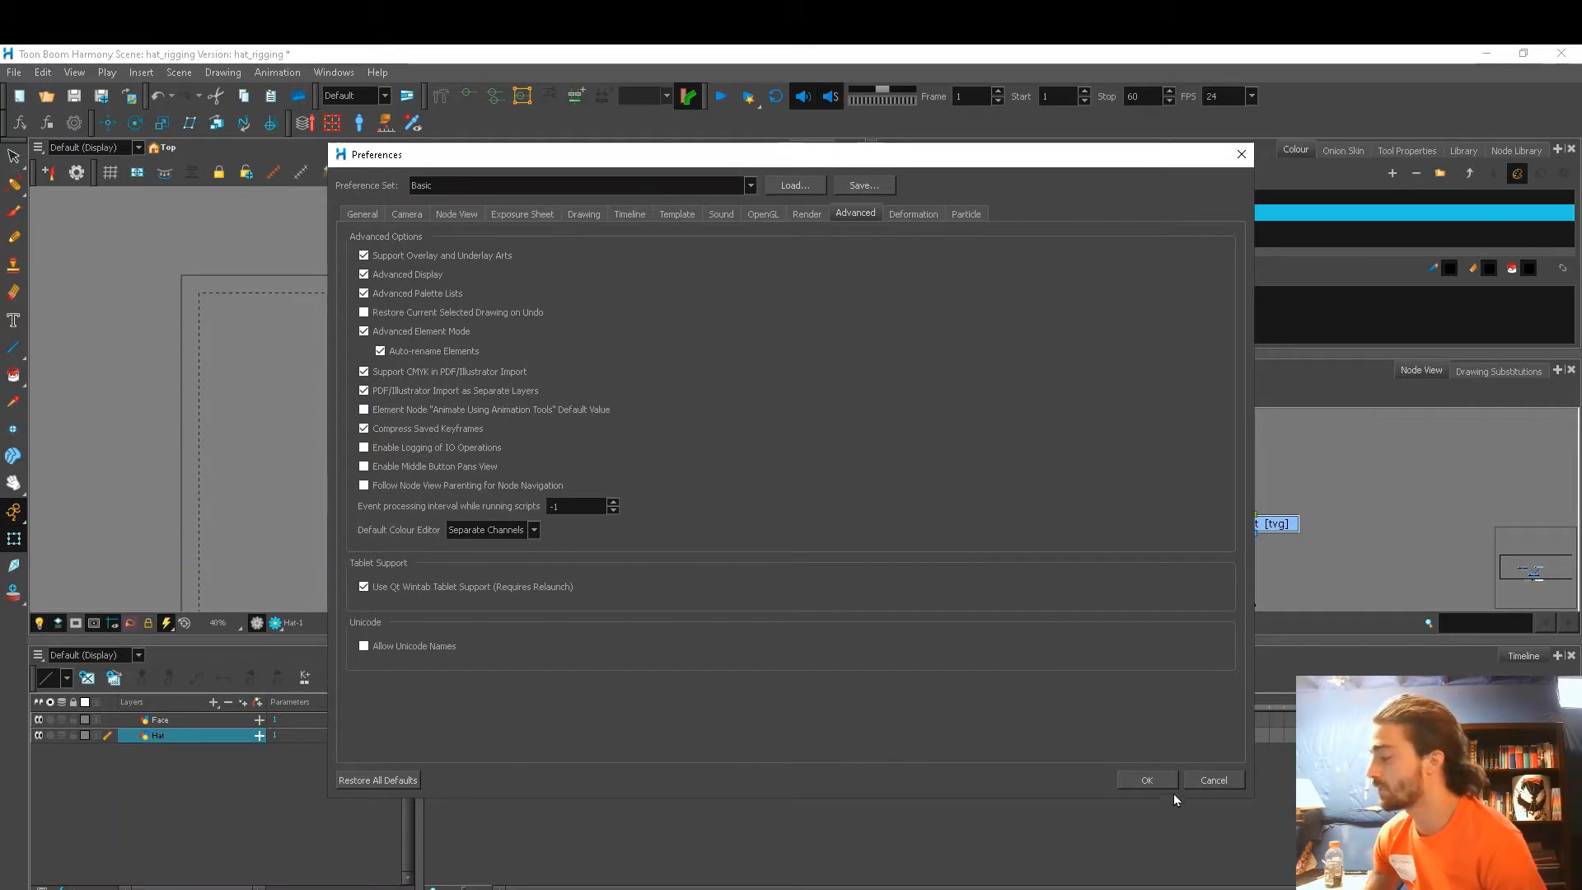
{"action": "left_click", "coordinate": [1146, 778]}
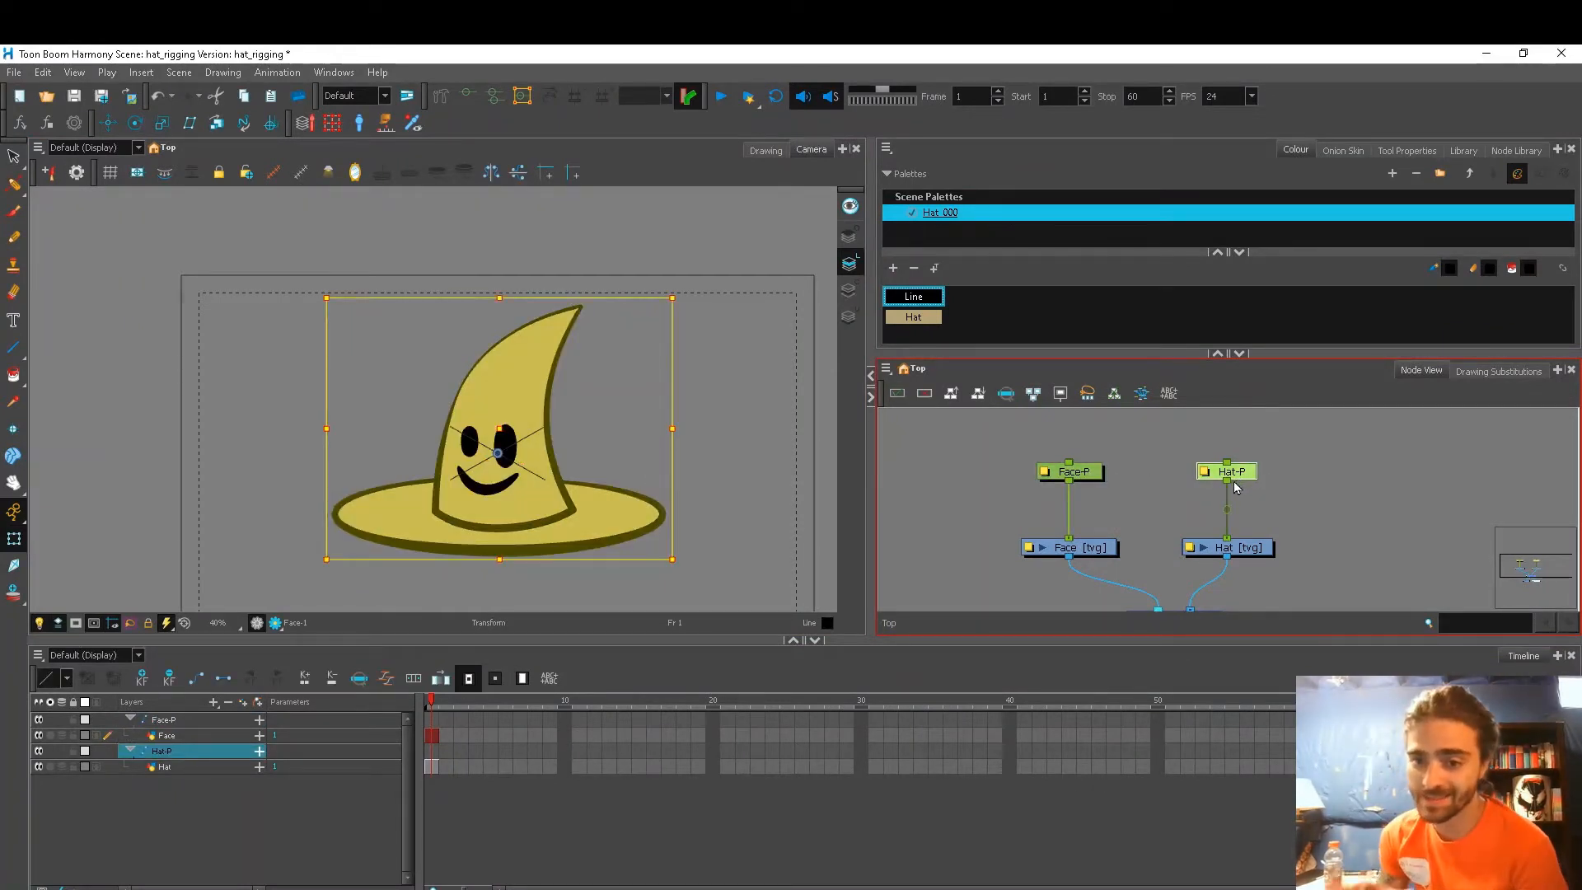
{"action": "mouse_move", "coordinate": [1227, 494]}
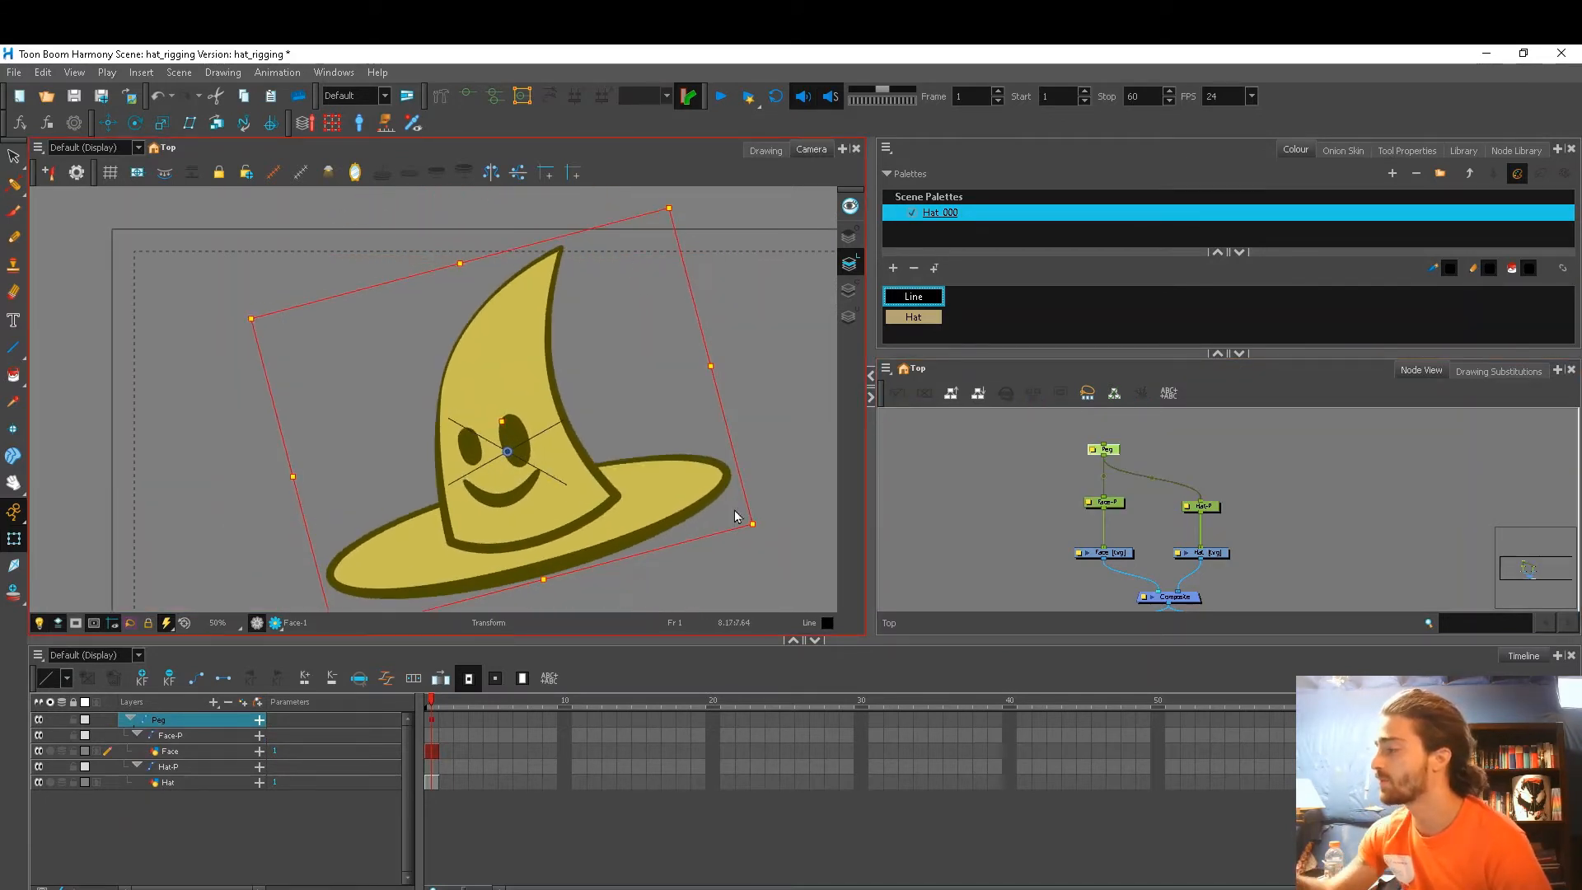
- Rotate the whole hat through the parent Peg to test the hierarchy
{"action": "left_click_drag", "start_coordinate": [751, 523], "coordinate": [724, 424]}
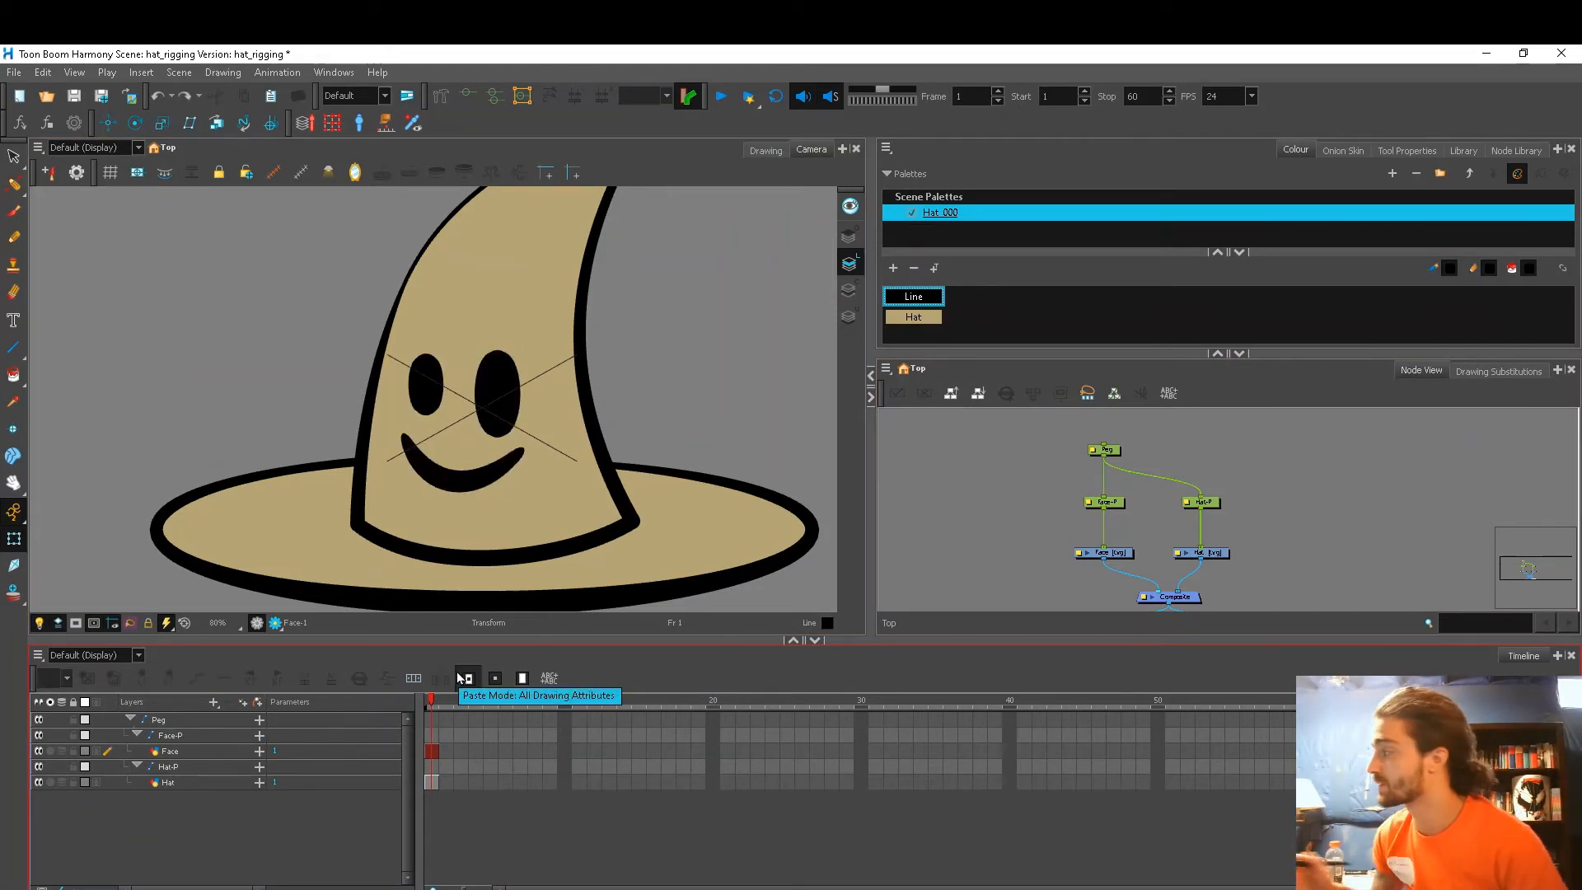
- With the Rotate tool, drag the Face-P pivot down below the face
{"action": "left_click", "coordinate": [332, 71]}
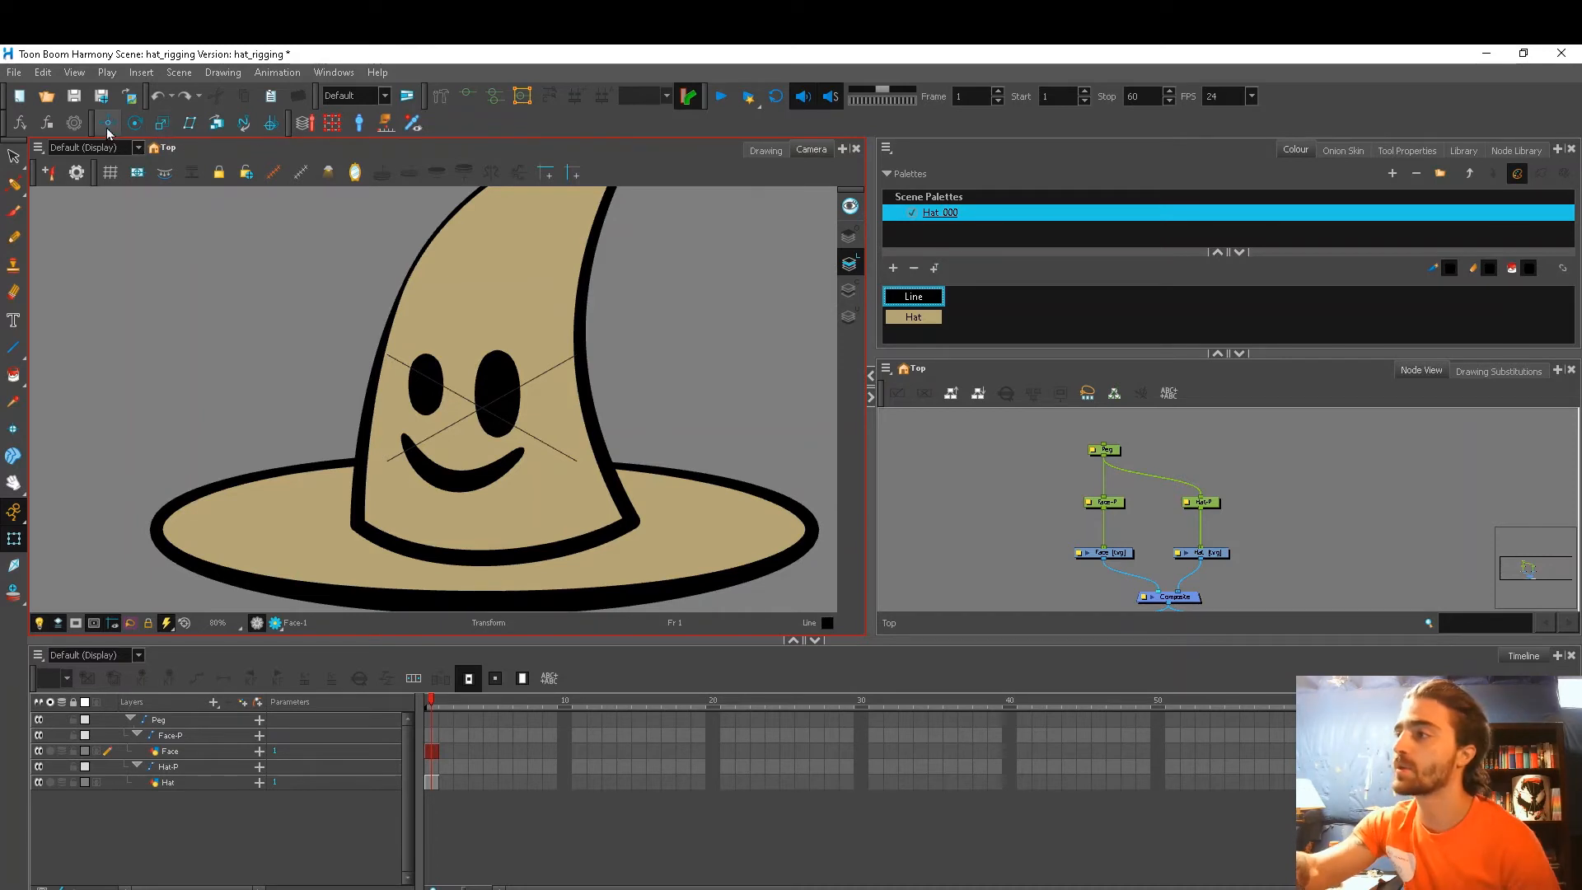
{"action": "left_click", "coordinate": [133, 123]}
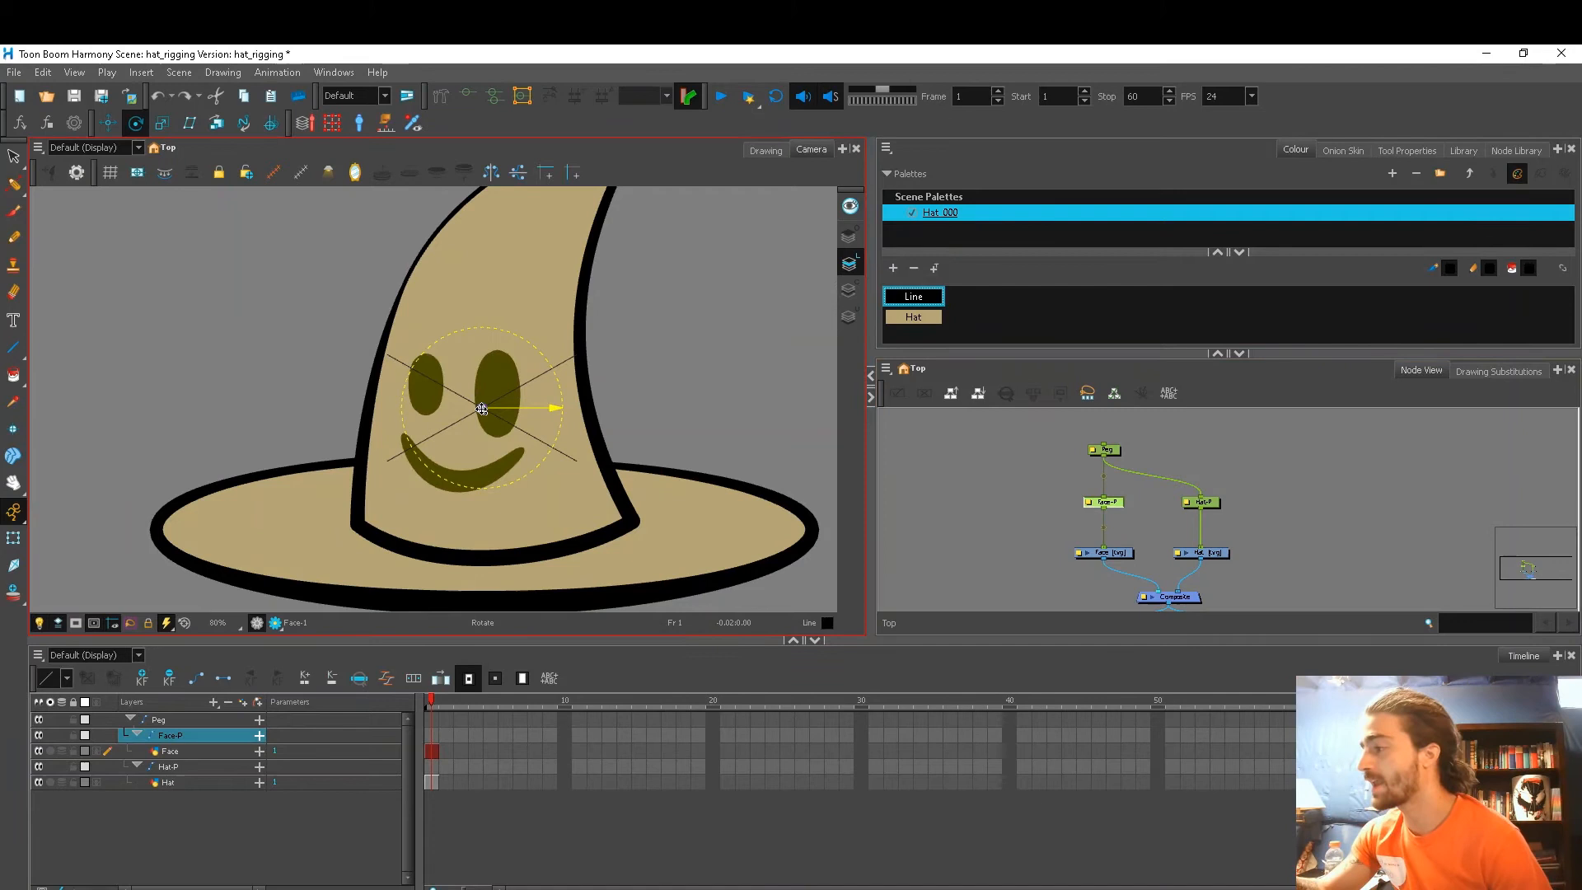
{"action": "left_click_drag", "start_coordinate": [481, 409], "coordinate": [454, 518]}
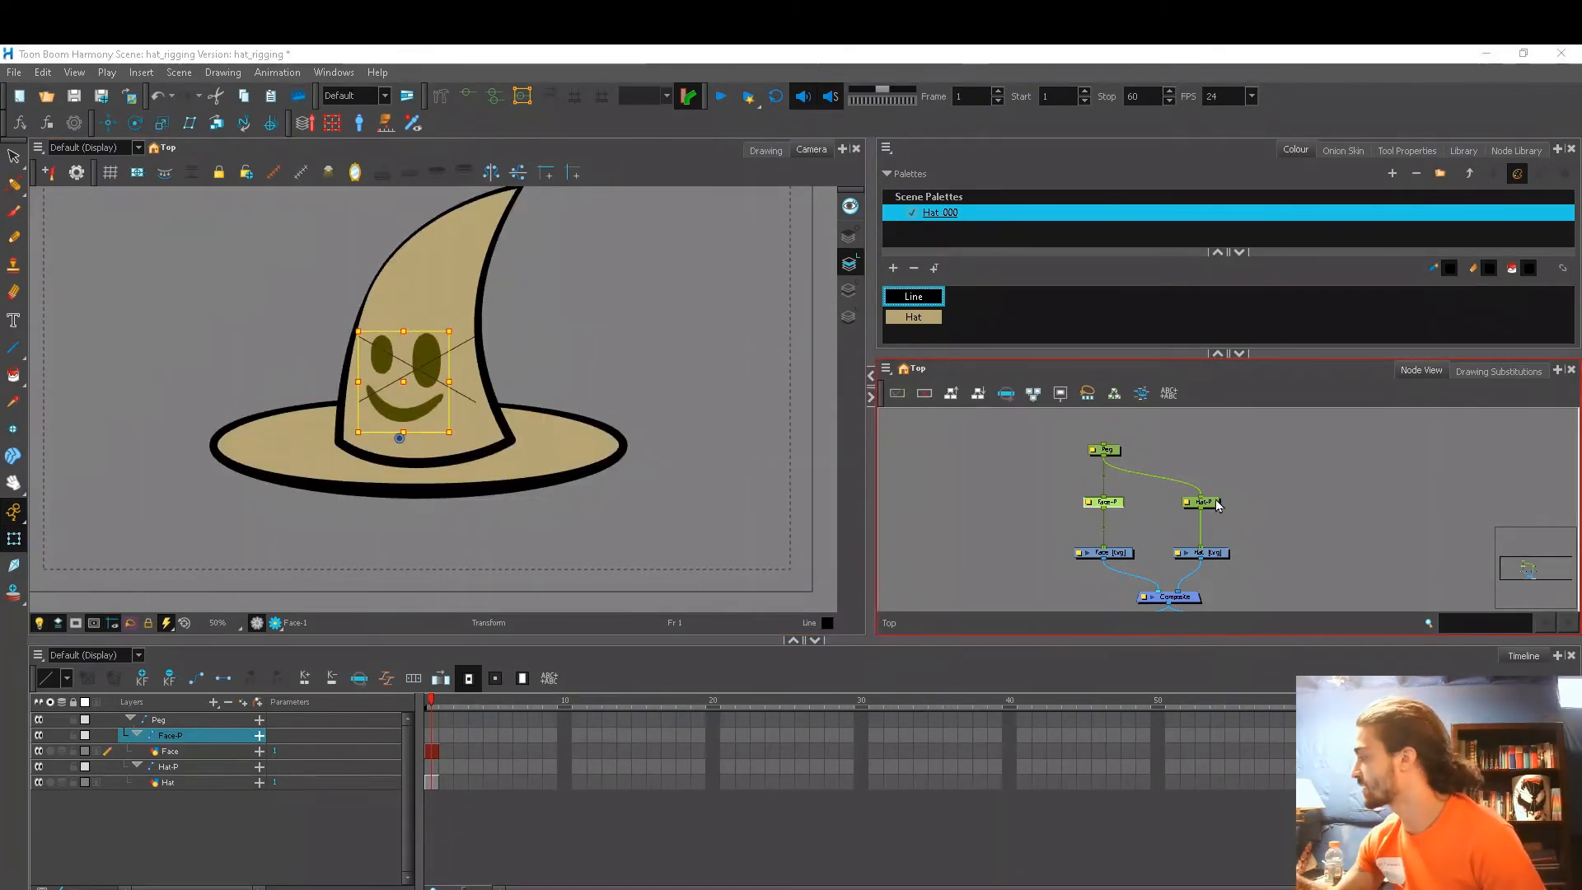
- Drag the Hat-P pivot and the parent Peg pivot below the face
{"action": "left_click", "coordinate": [1200, 503]}
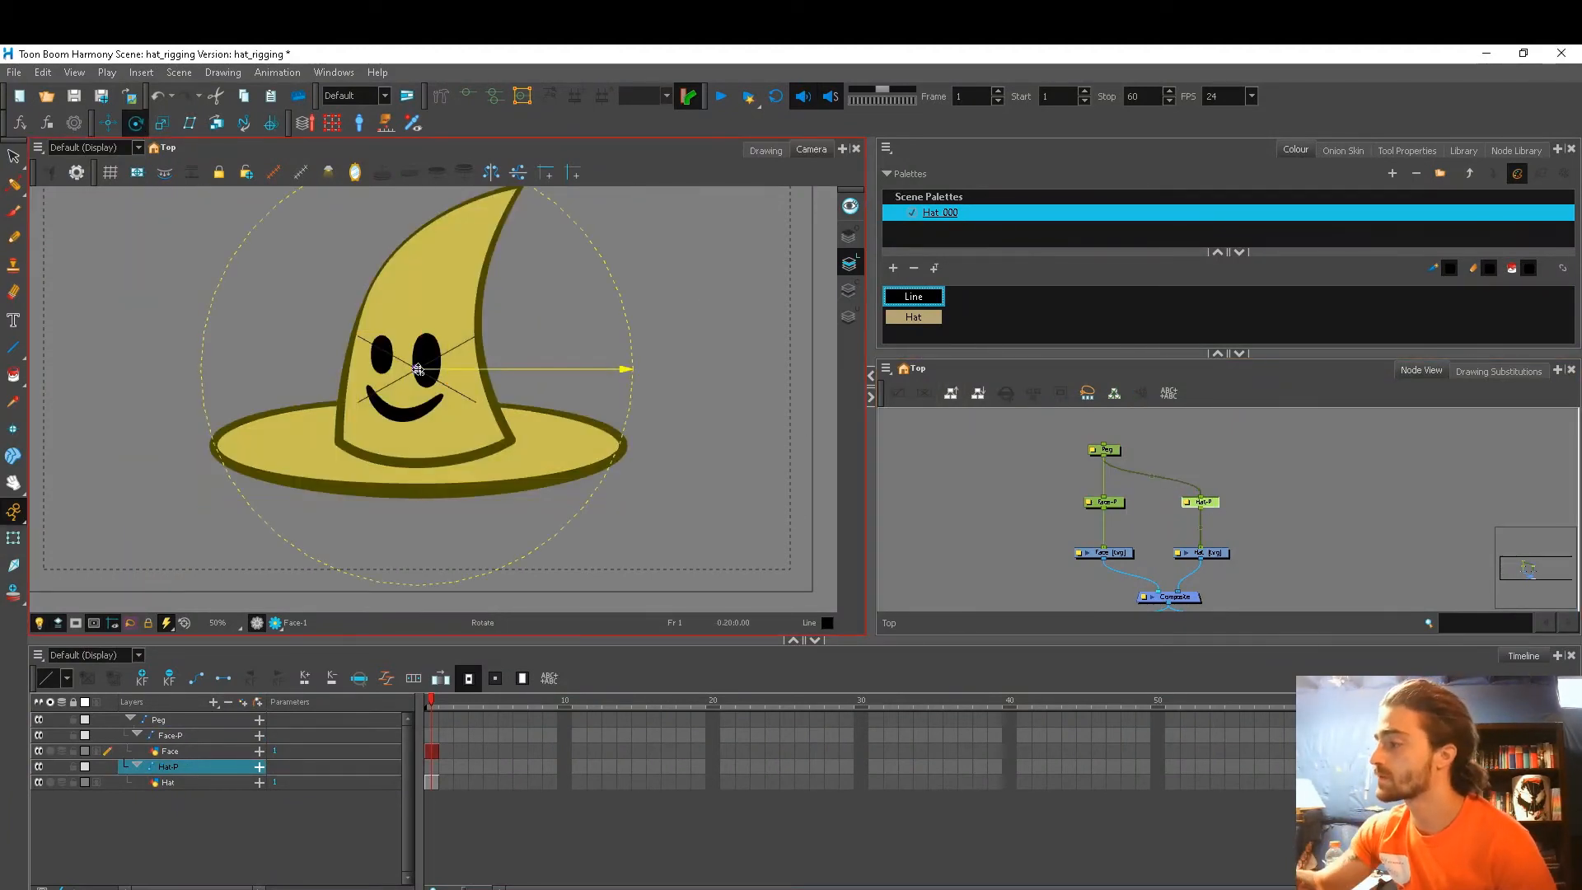
{"action": "left_click_drag", "start_coordinate": [417, 368], "coordinate": [409, 507]}
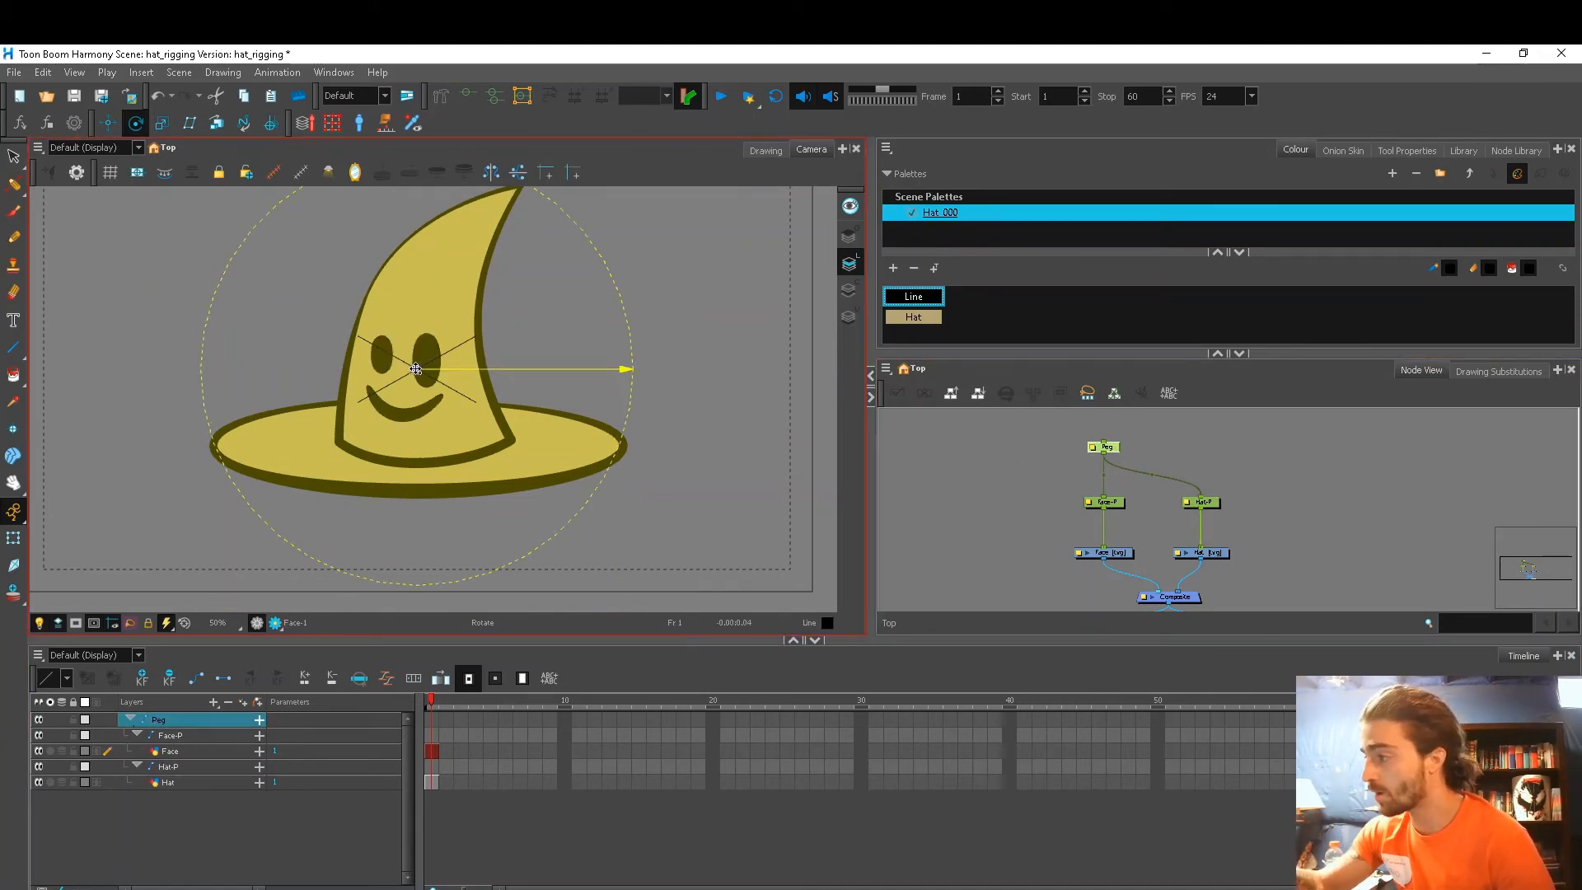
{"action": "left_click_drag", "start_coordinate": [636, 369], "coordinate": [409, 495]}
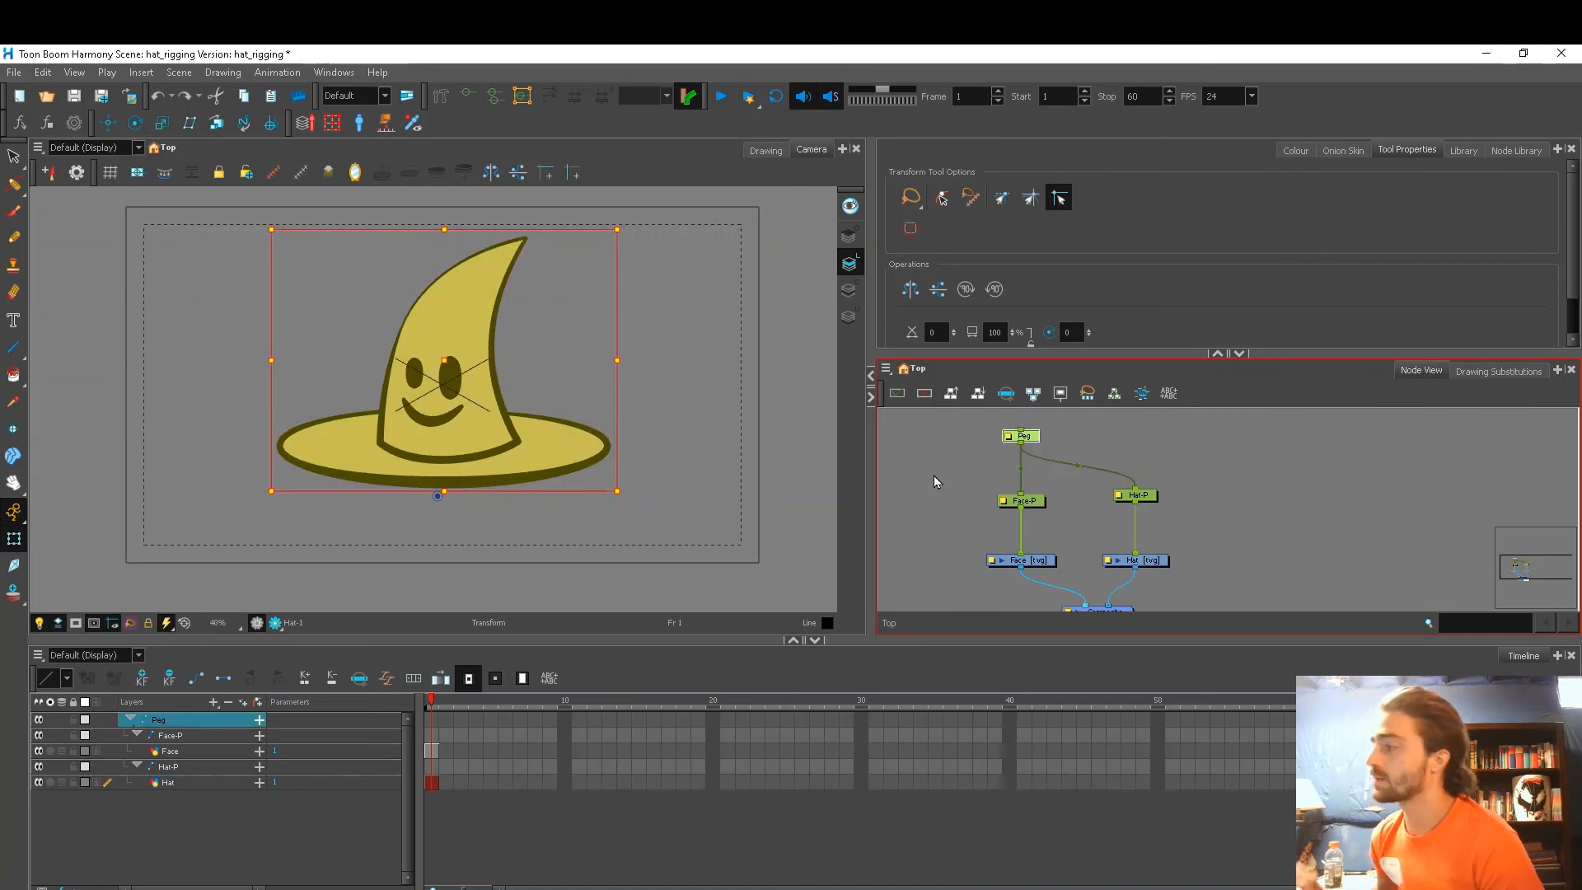
{"action": "left_click_drag", "start_coordinate": [642, 229], "coordinate": [626, 240]}
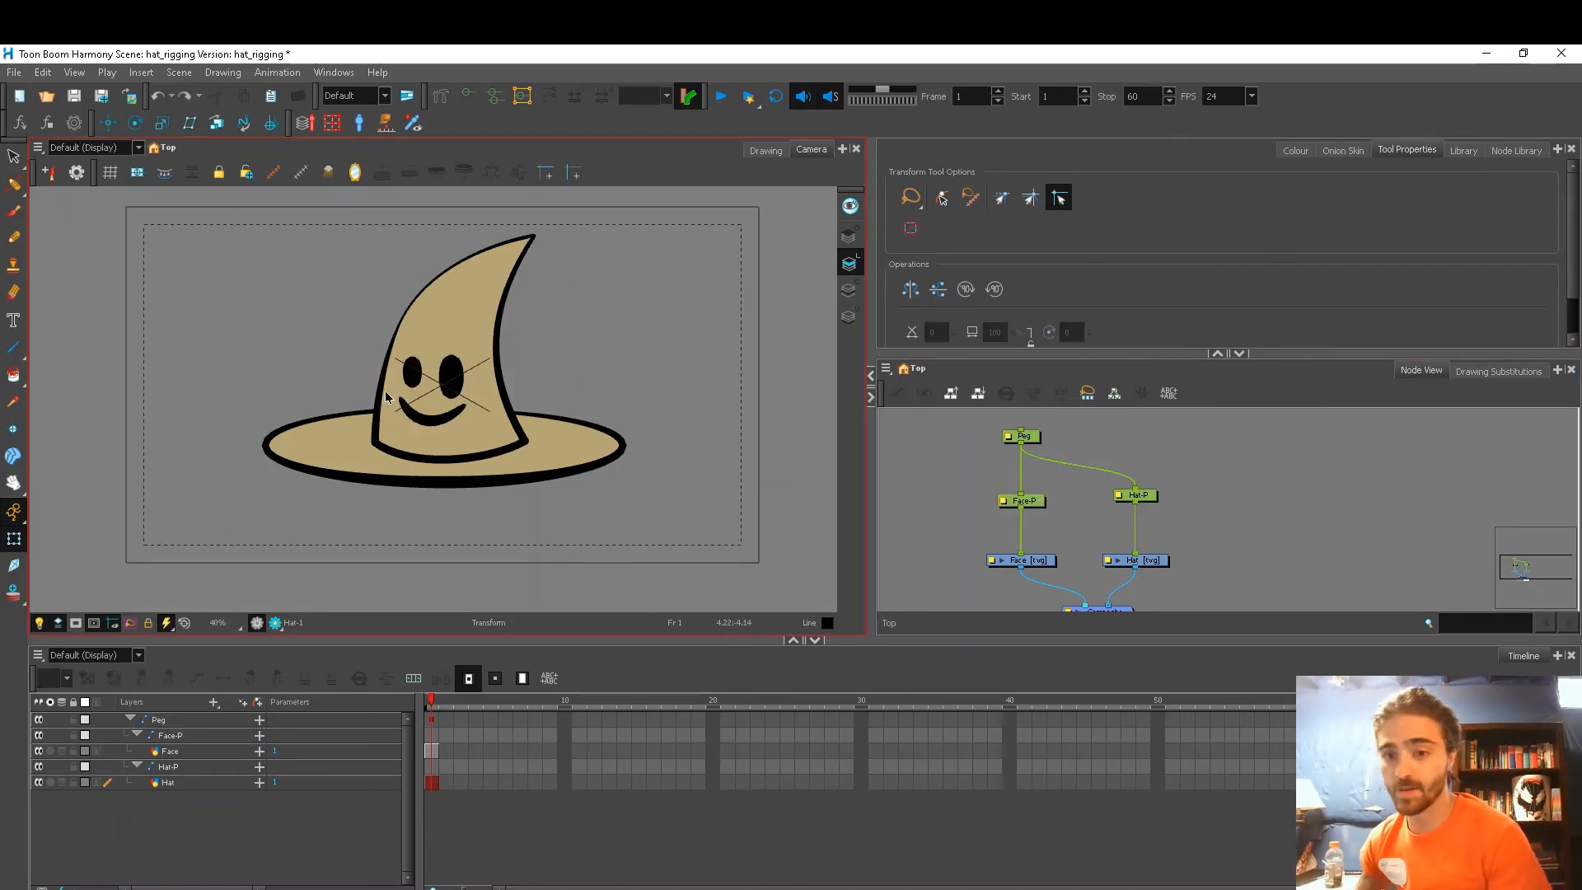
{"action": "mouse_move", "coordinate": [601, 492]}
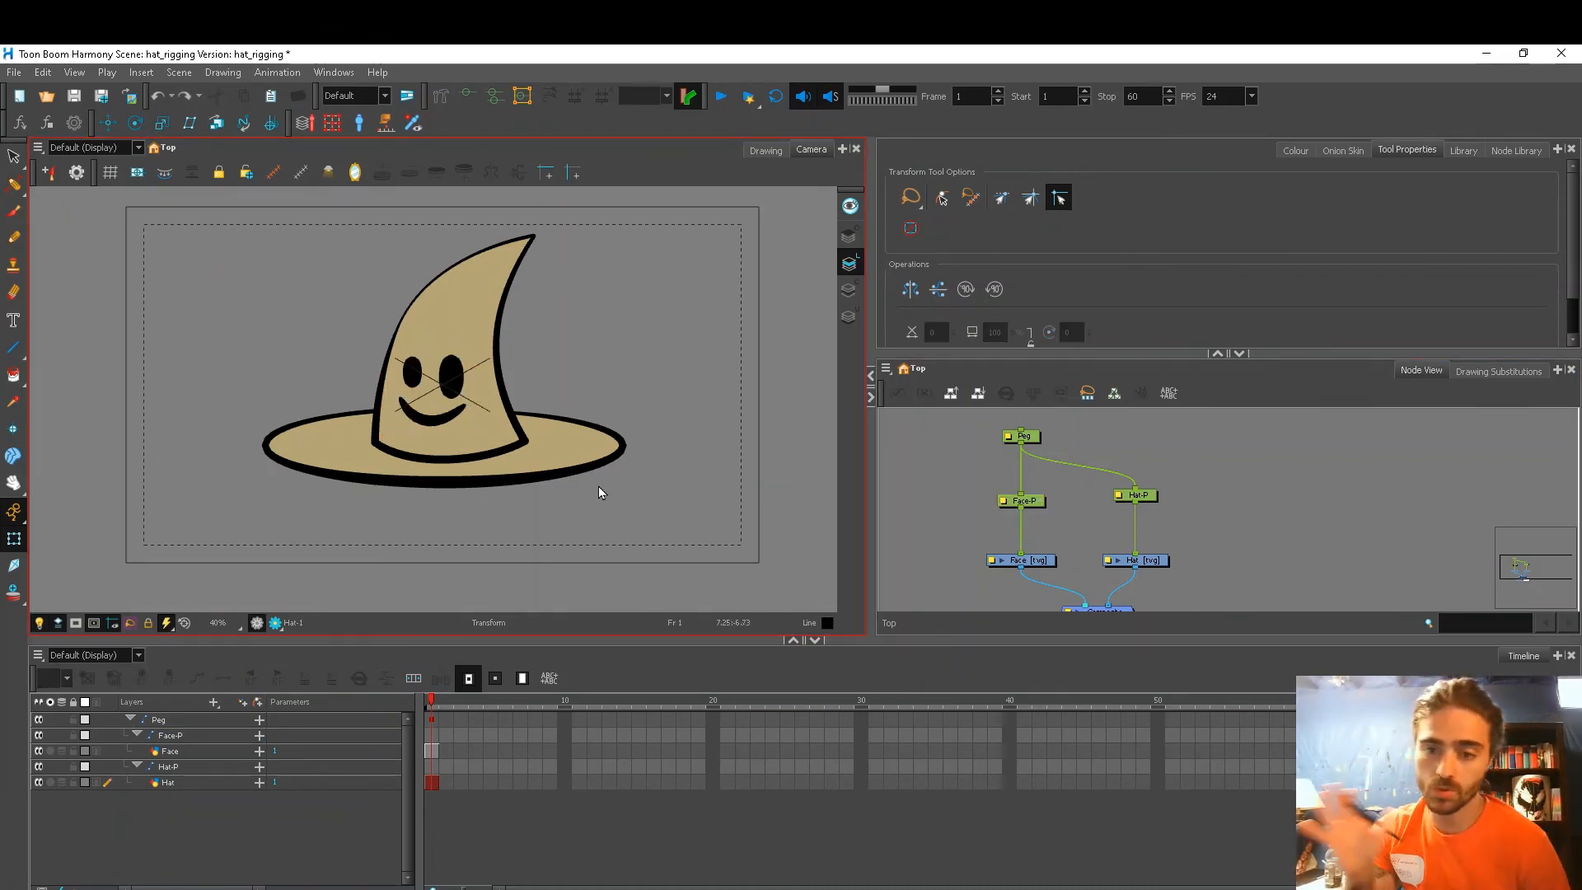